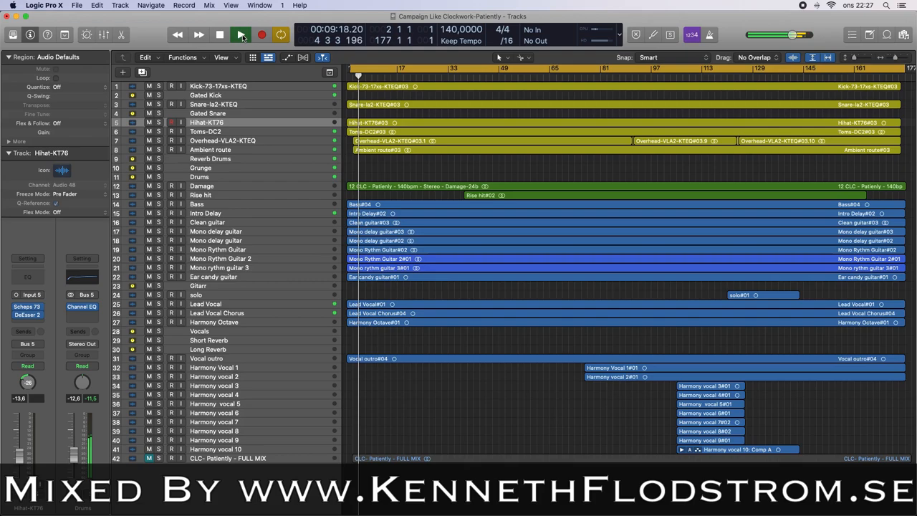
Step: Keep playback running while zooming the tracks vertically and scrolling down to the Harmony Vocal tracks
{"action": "left_click", "coordinate": [241, 34]}
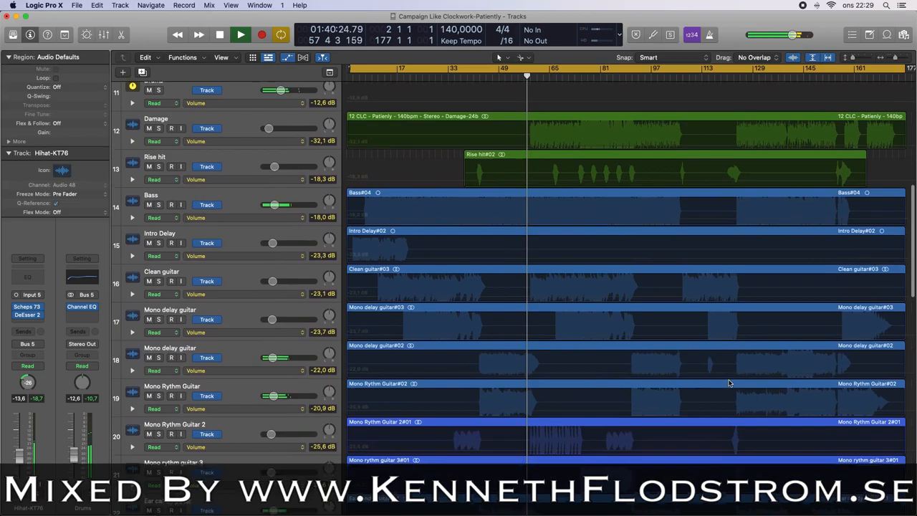
{"action": "scroll", "scroll_direction": "down", "scroll_amount": 3}
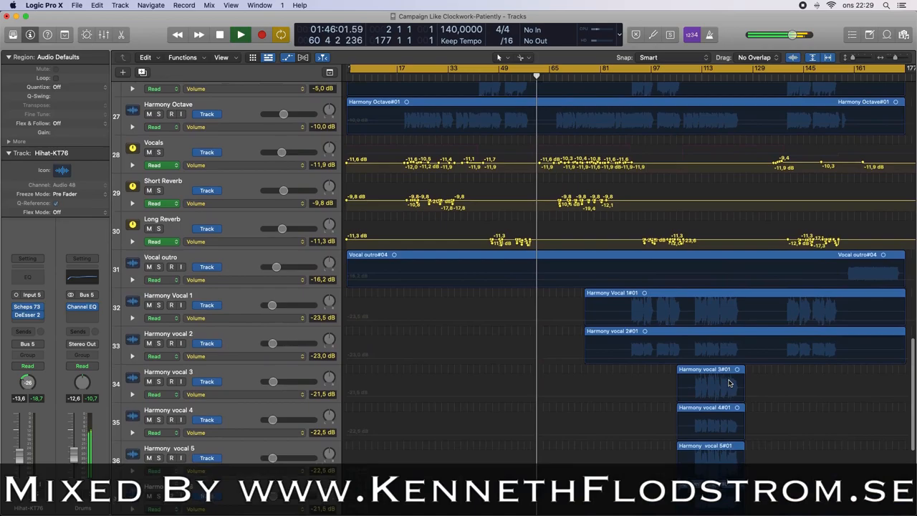